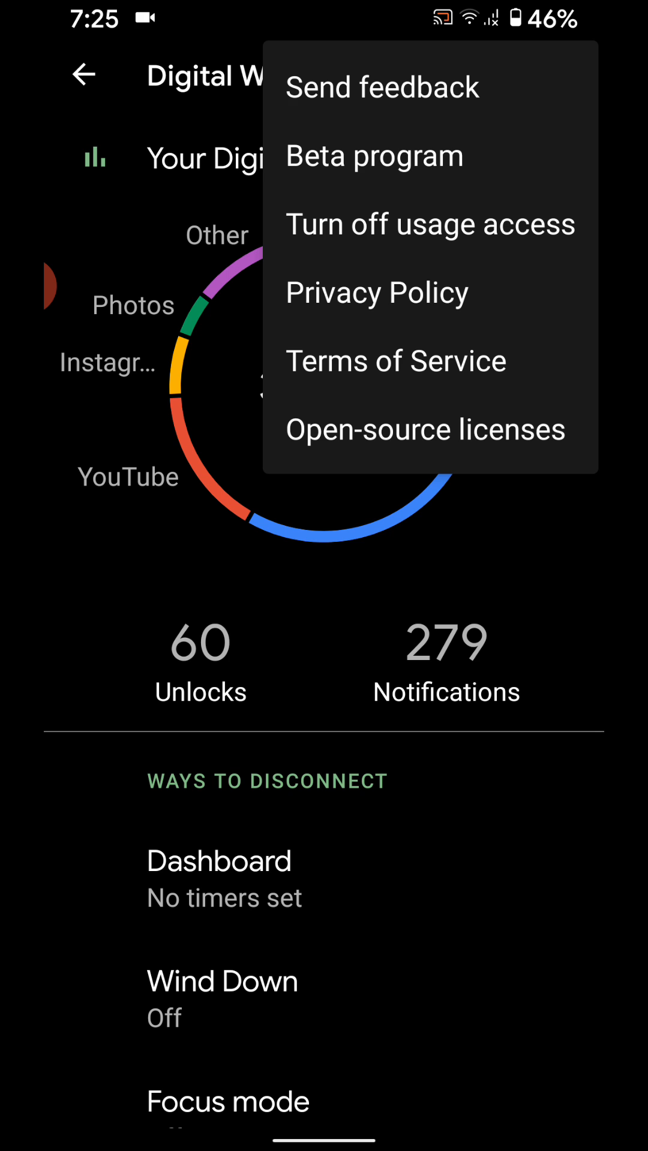
- Choose 'Turn off usage access' and confirm 'Turn off in Settings' to reach the Usage access list
click(429, 224)
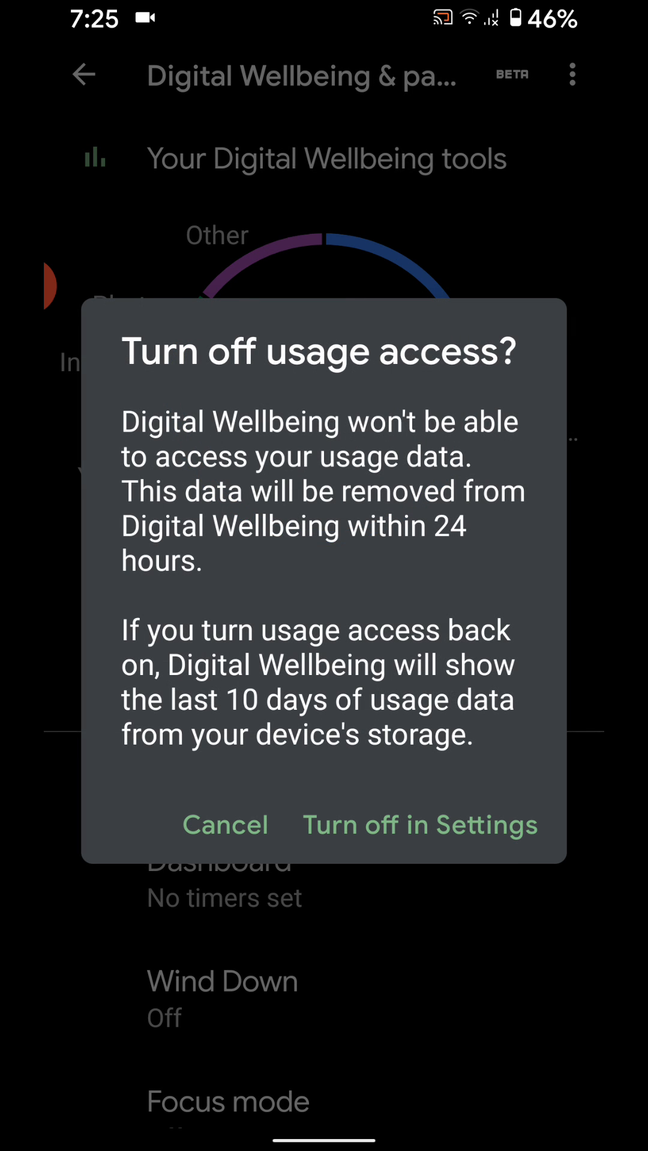
click(420, 825)
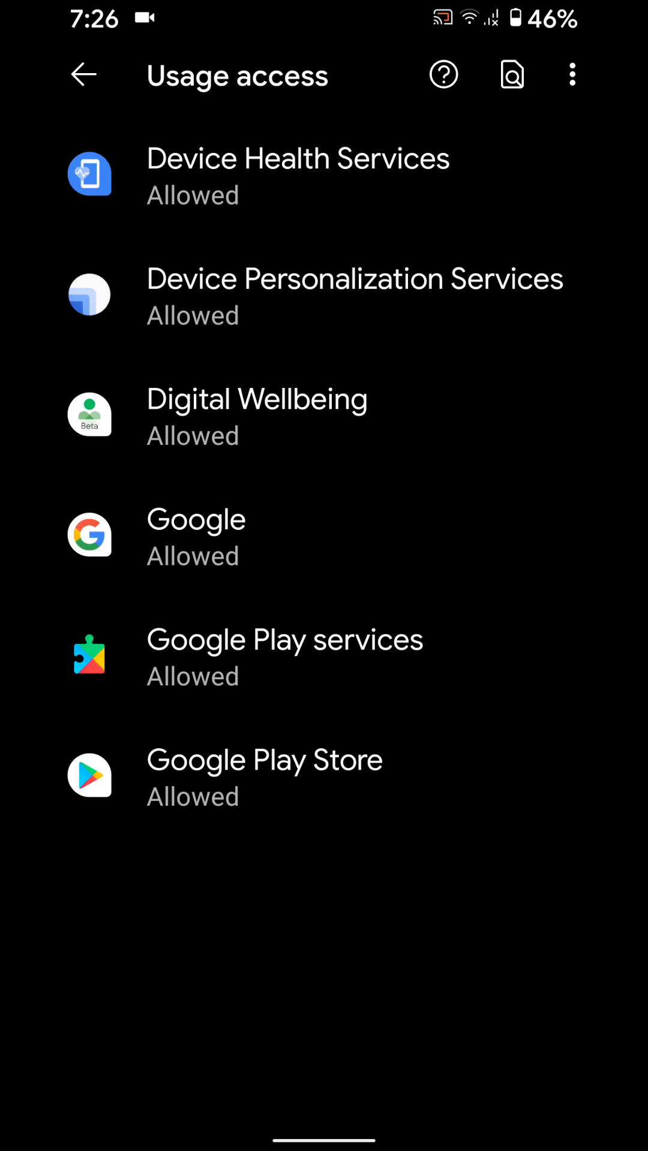
- Switch off Digital Wellbeing's 'Permit usage access' toggle and leave for the home app drawer
click(256, 415)
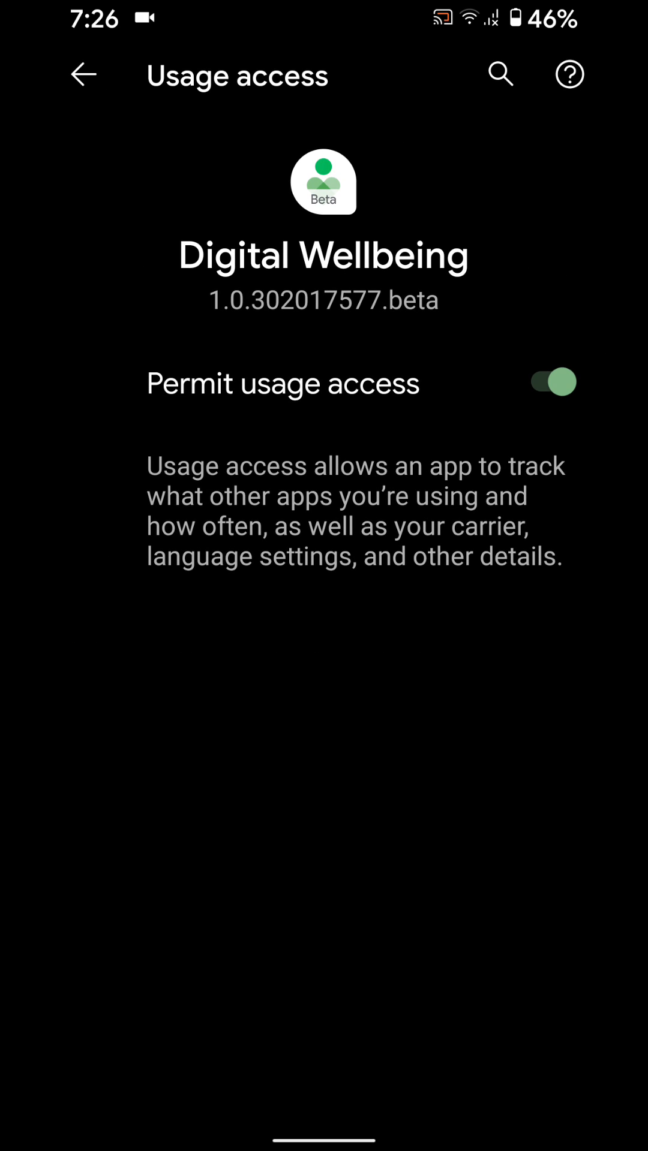
click(552, 381)
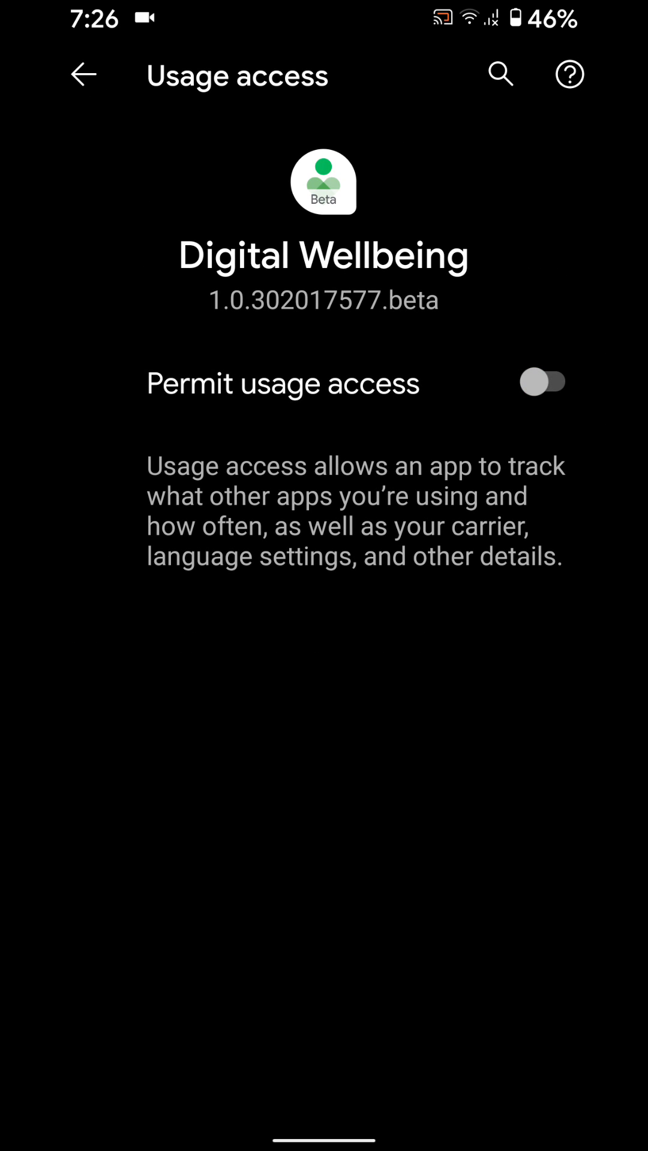
click(543, 382)
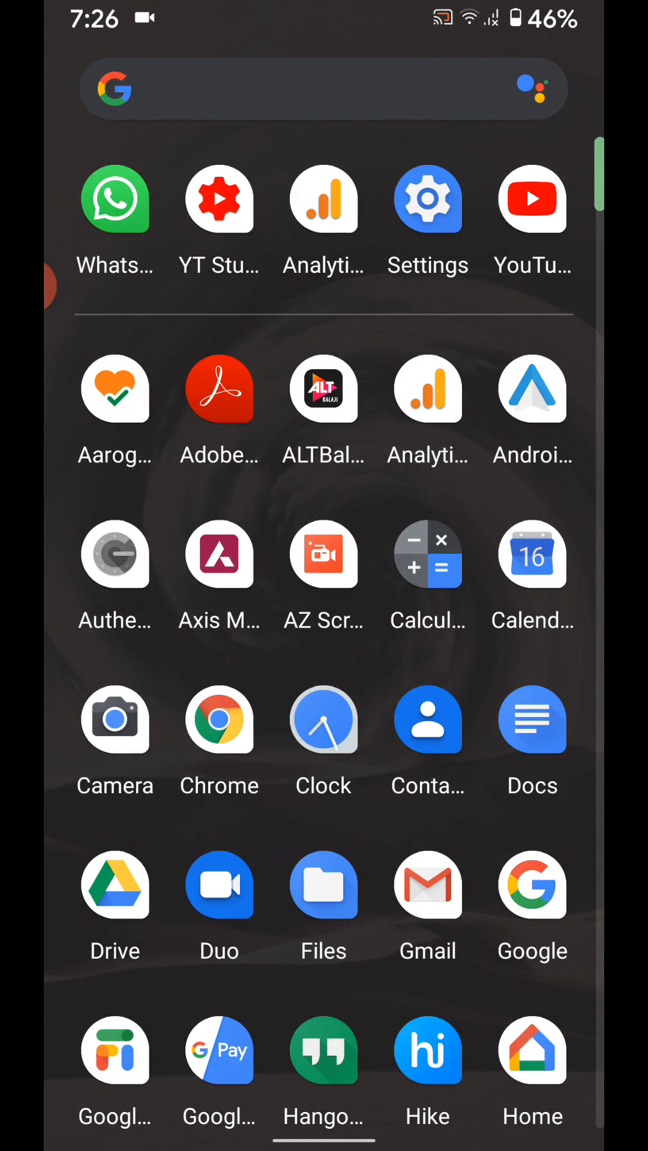
- Navigate Settings > Apps & notifications > Special app access > Usage access to Digital Wellbeing's details
click(427, 200)
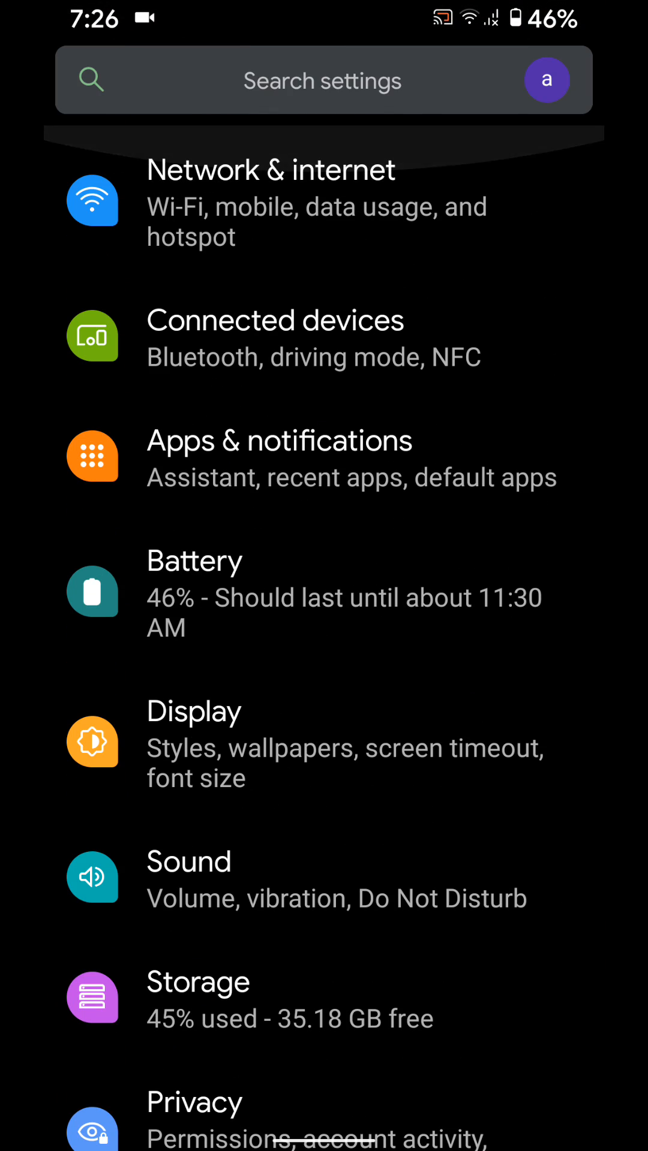
click(280, 456)
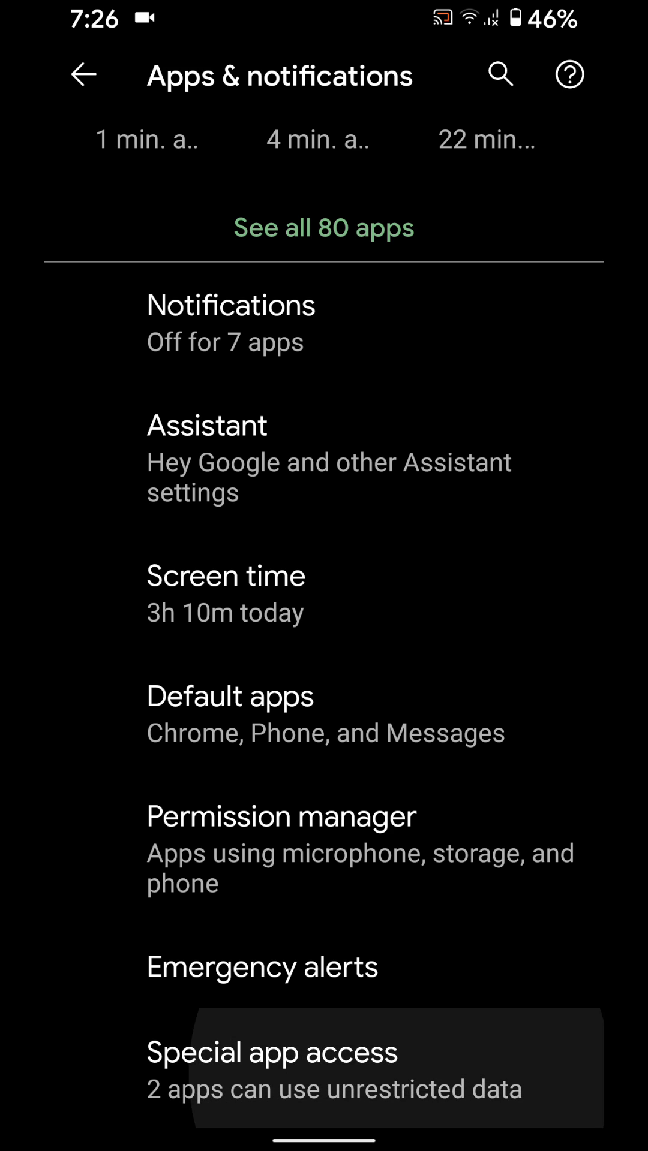
click(273, 1052)
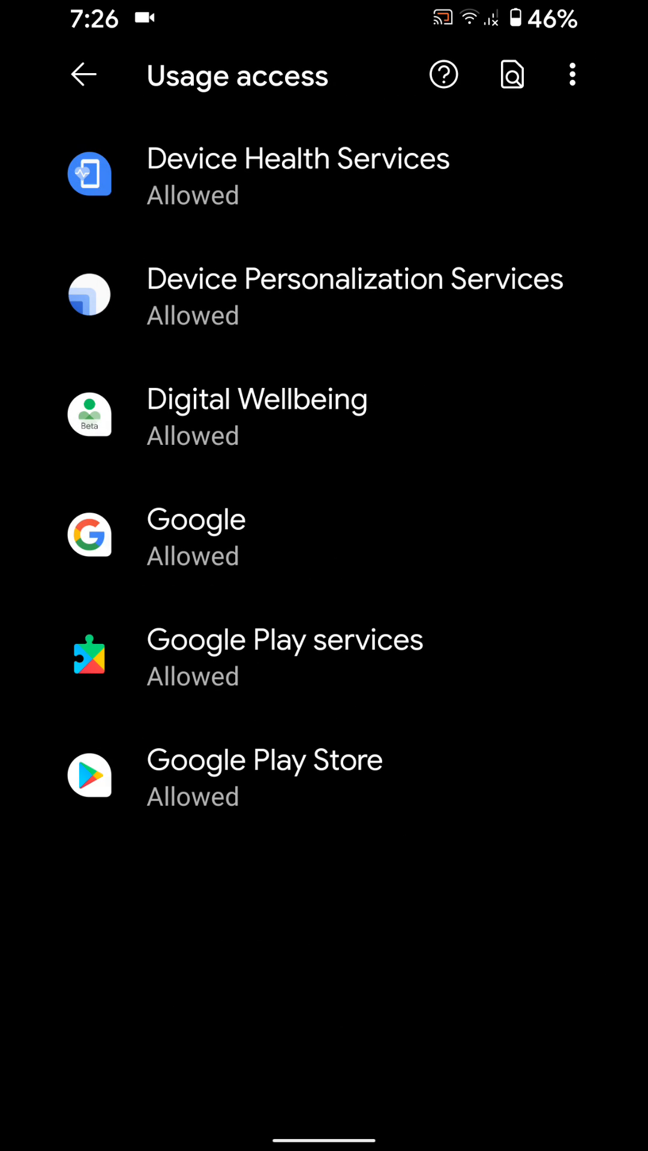
click(257, 414)
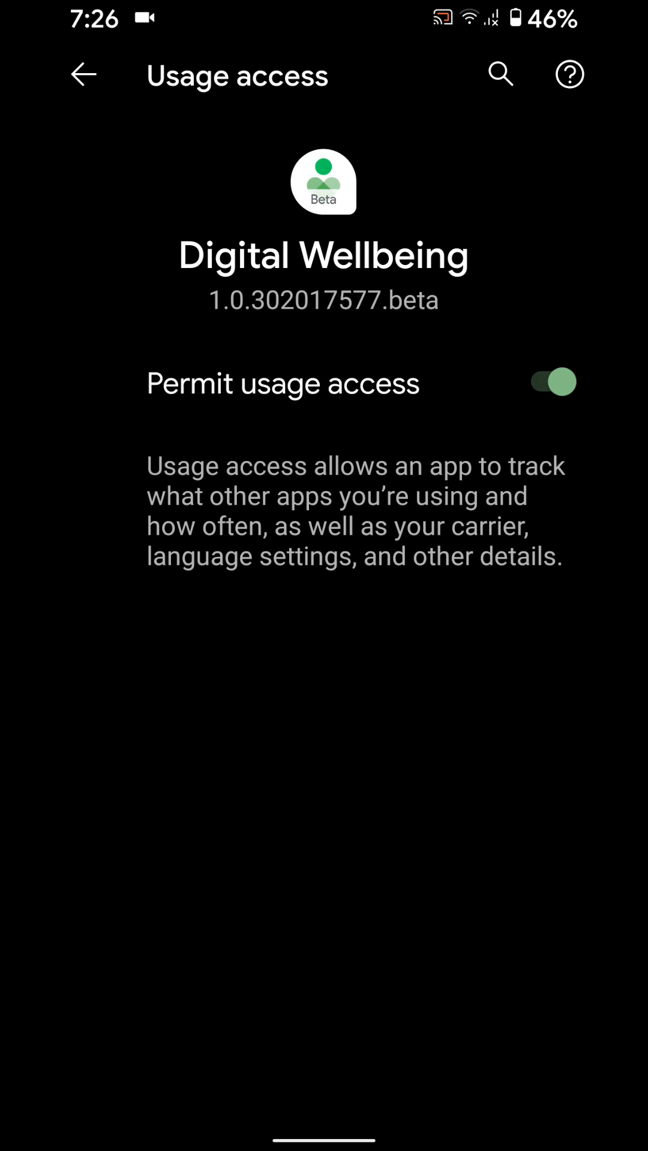